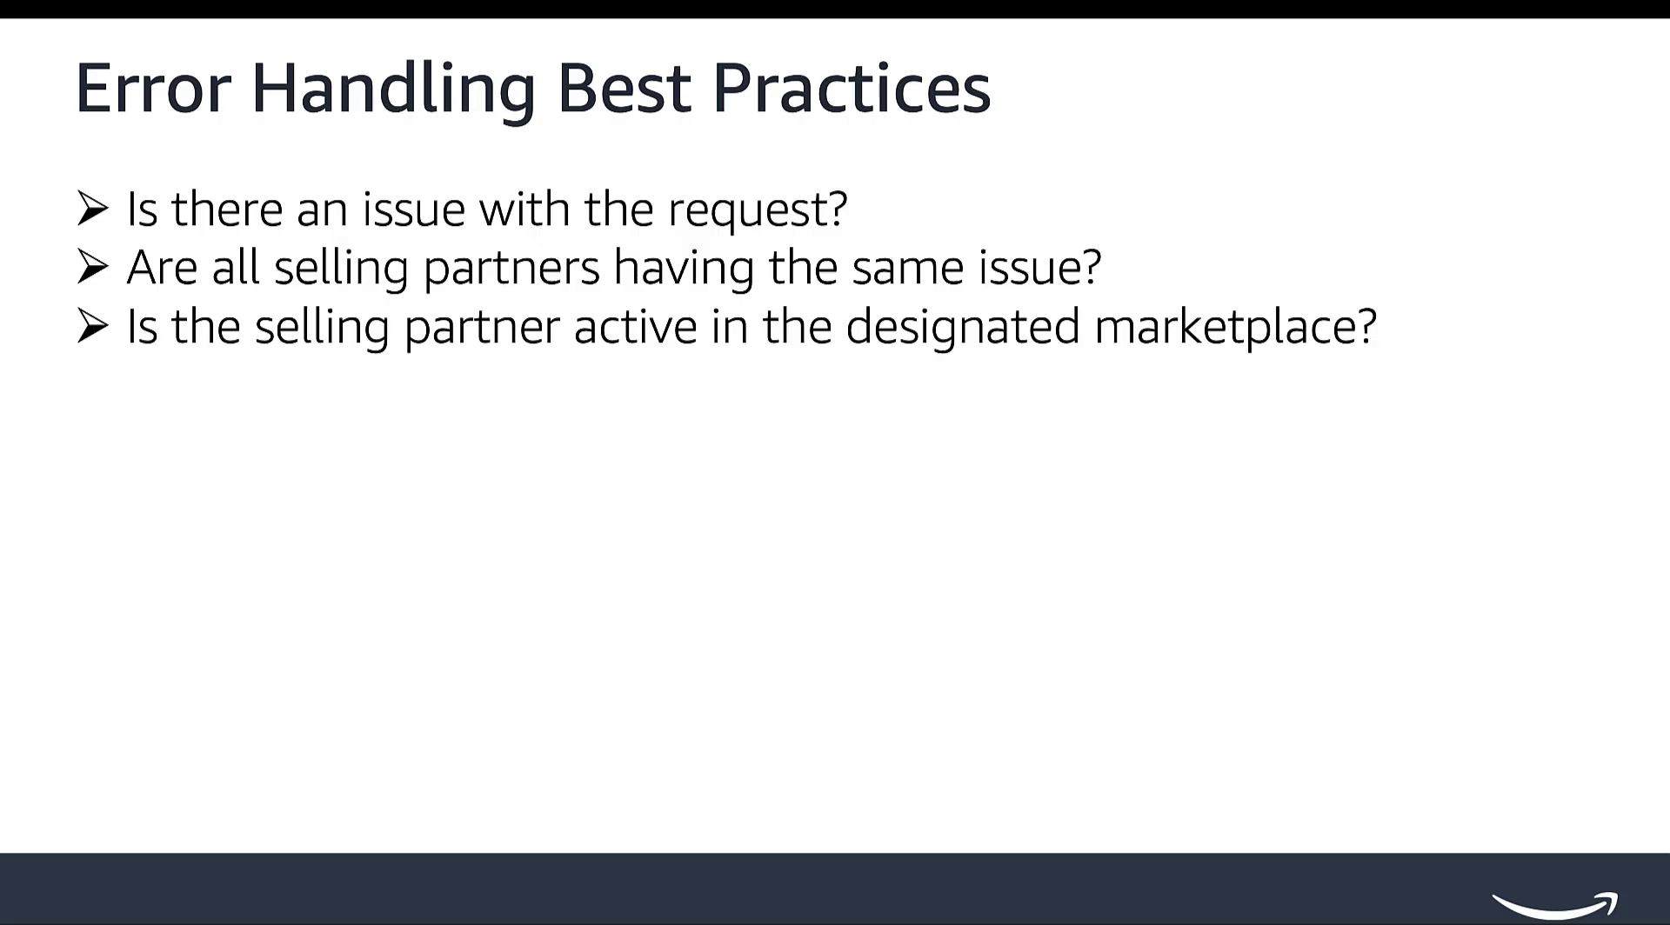
- Show the Seller Central home page with Key Metrics and the Healthy Account Health card
key(Right)
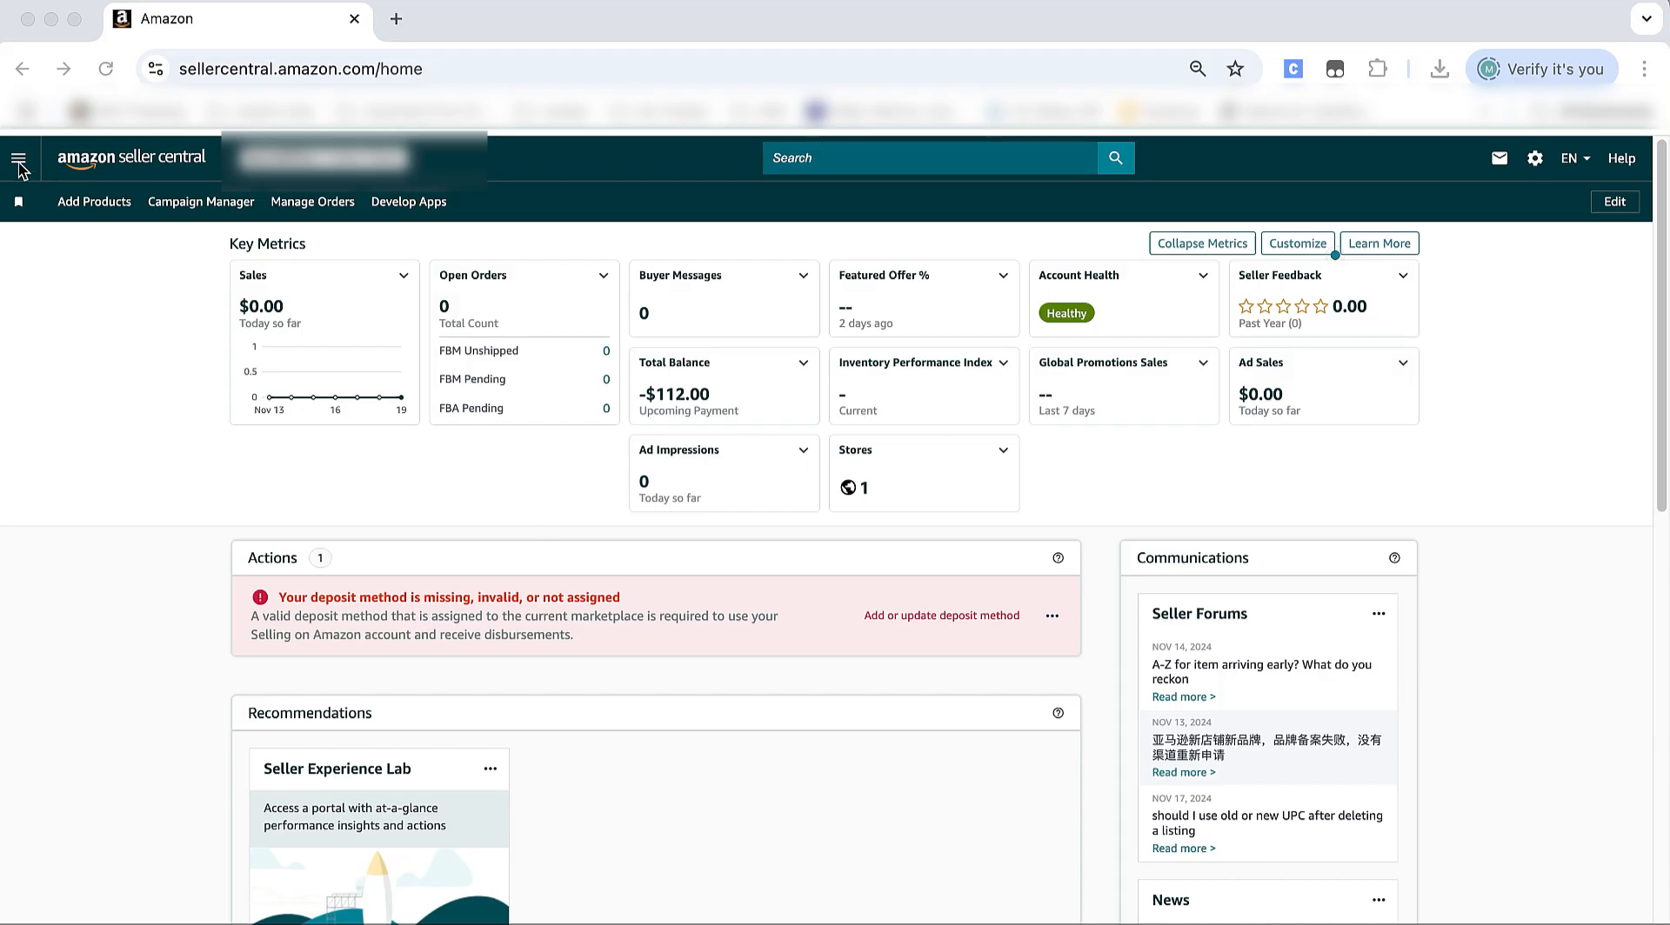
click(18, 158)
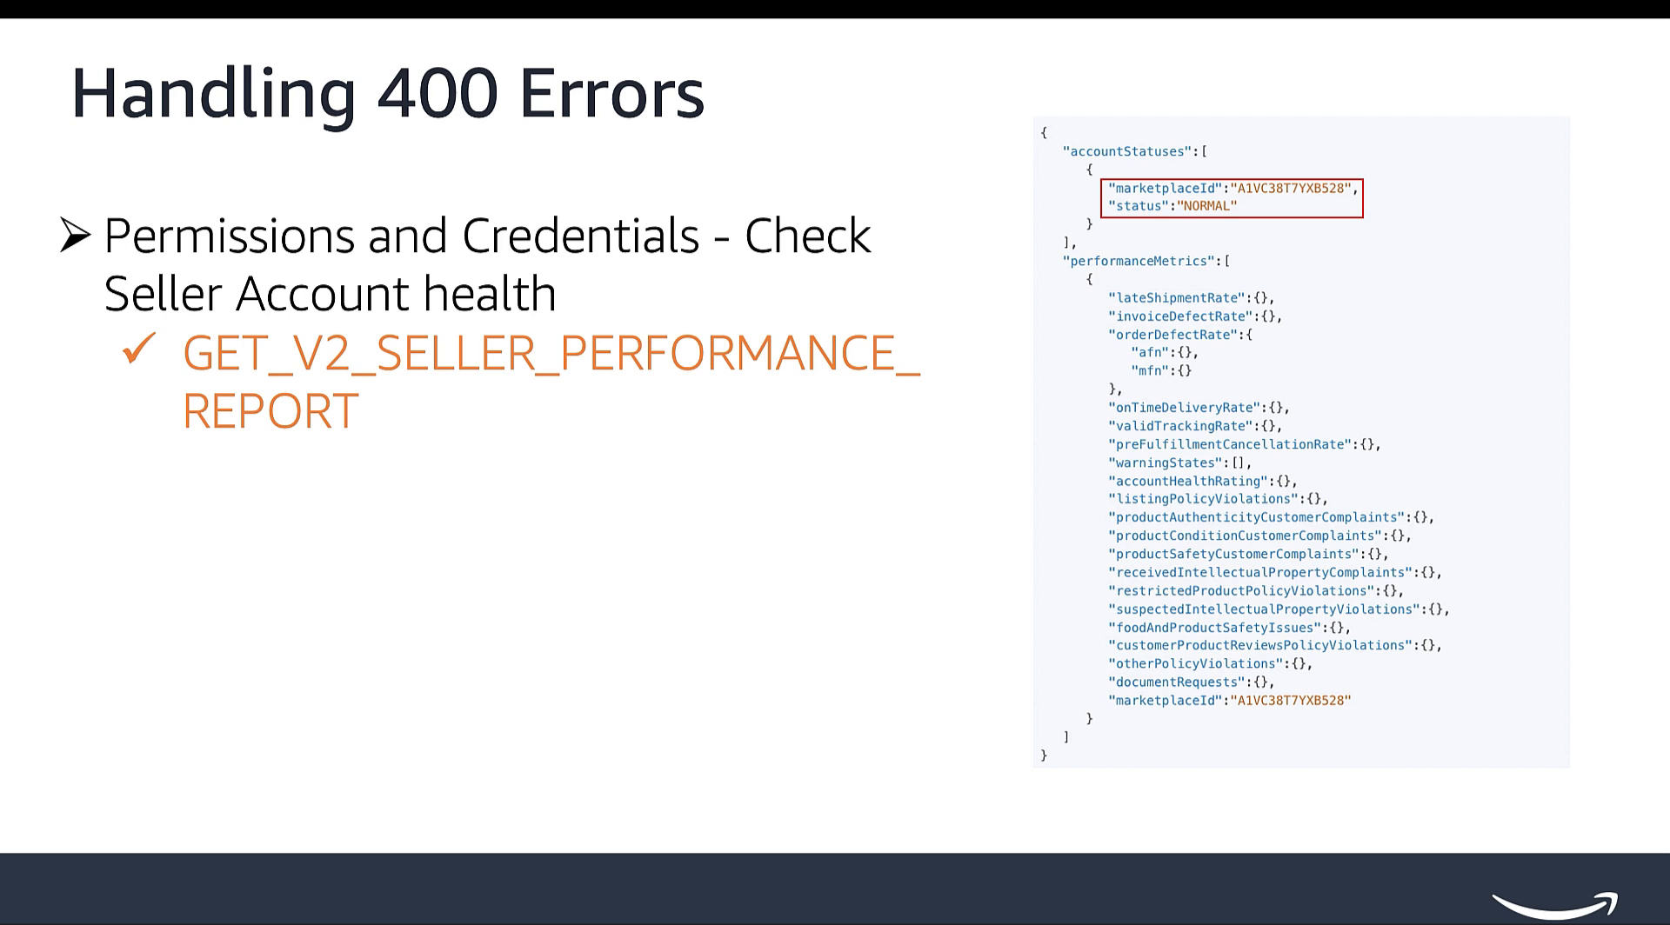
- Advance to the getMarketplaceParticipations slide with its marketplace participation flags
key(right)
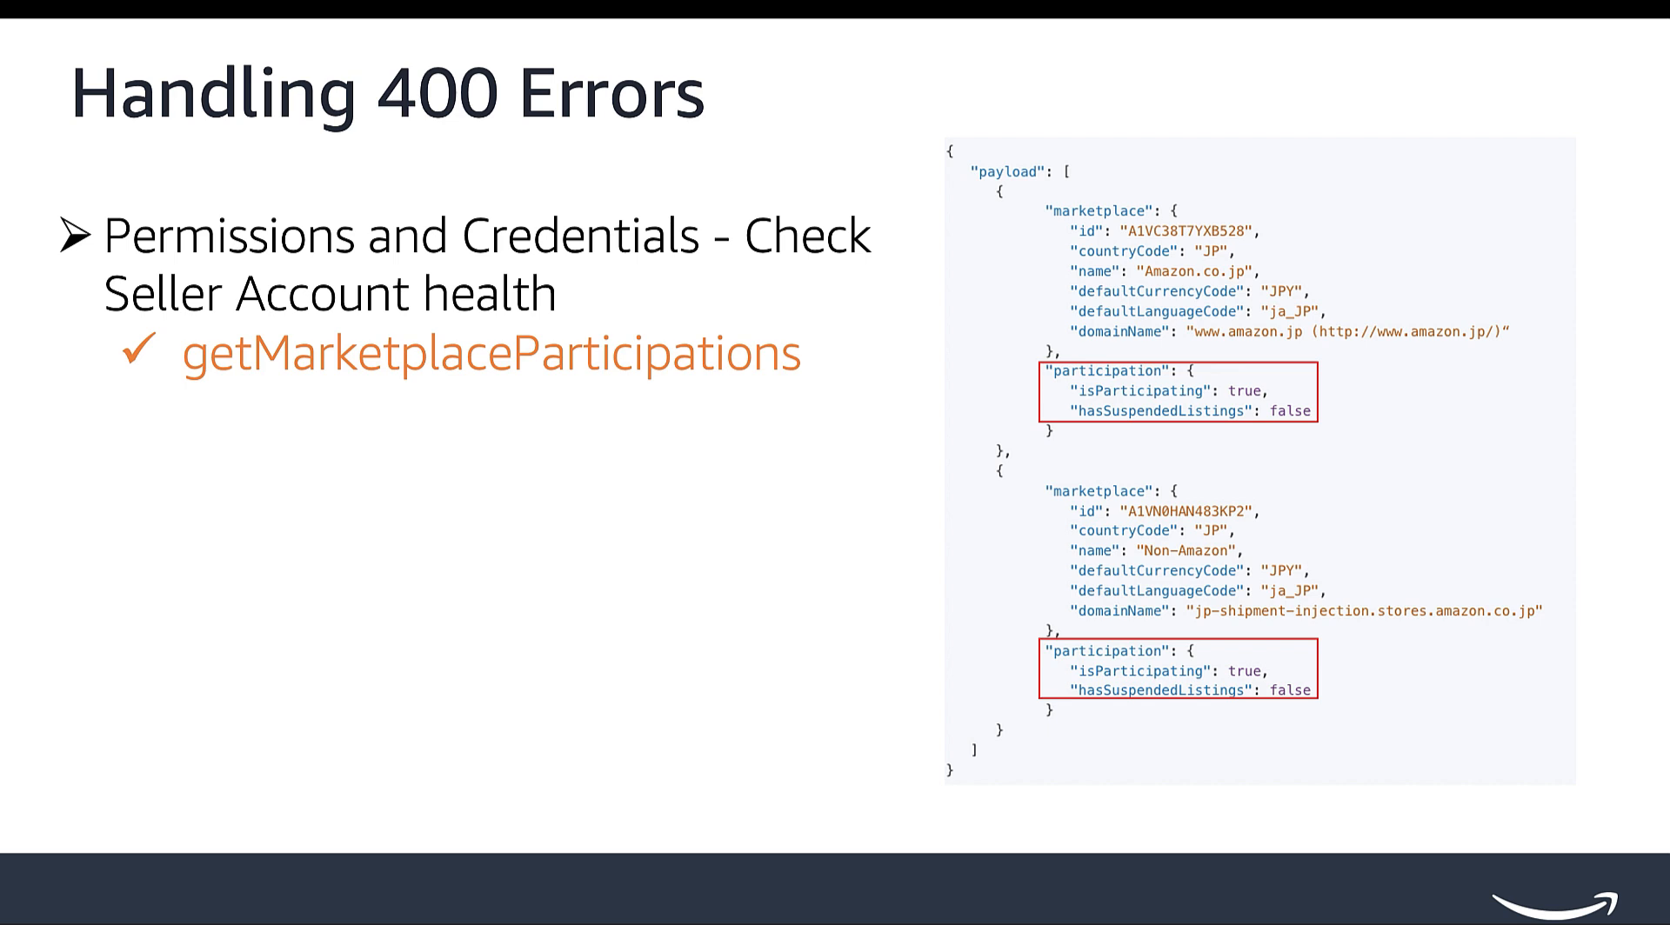
key(Right)
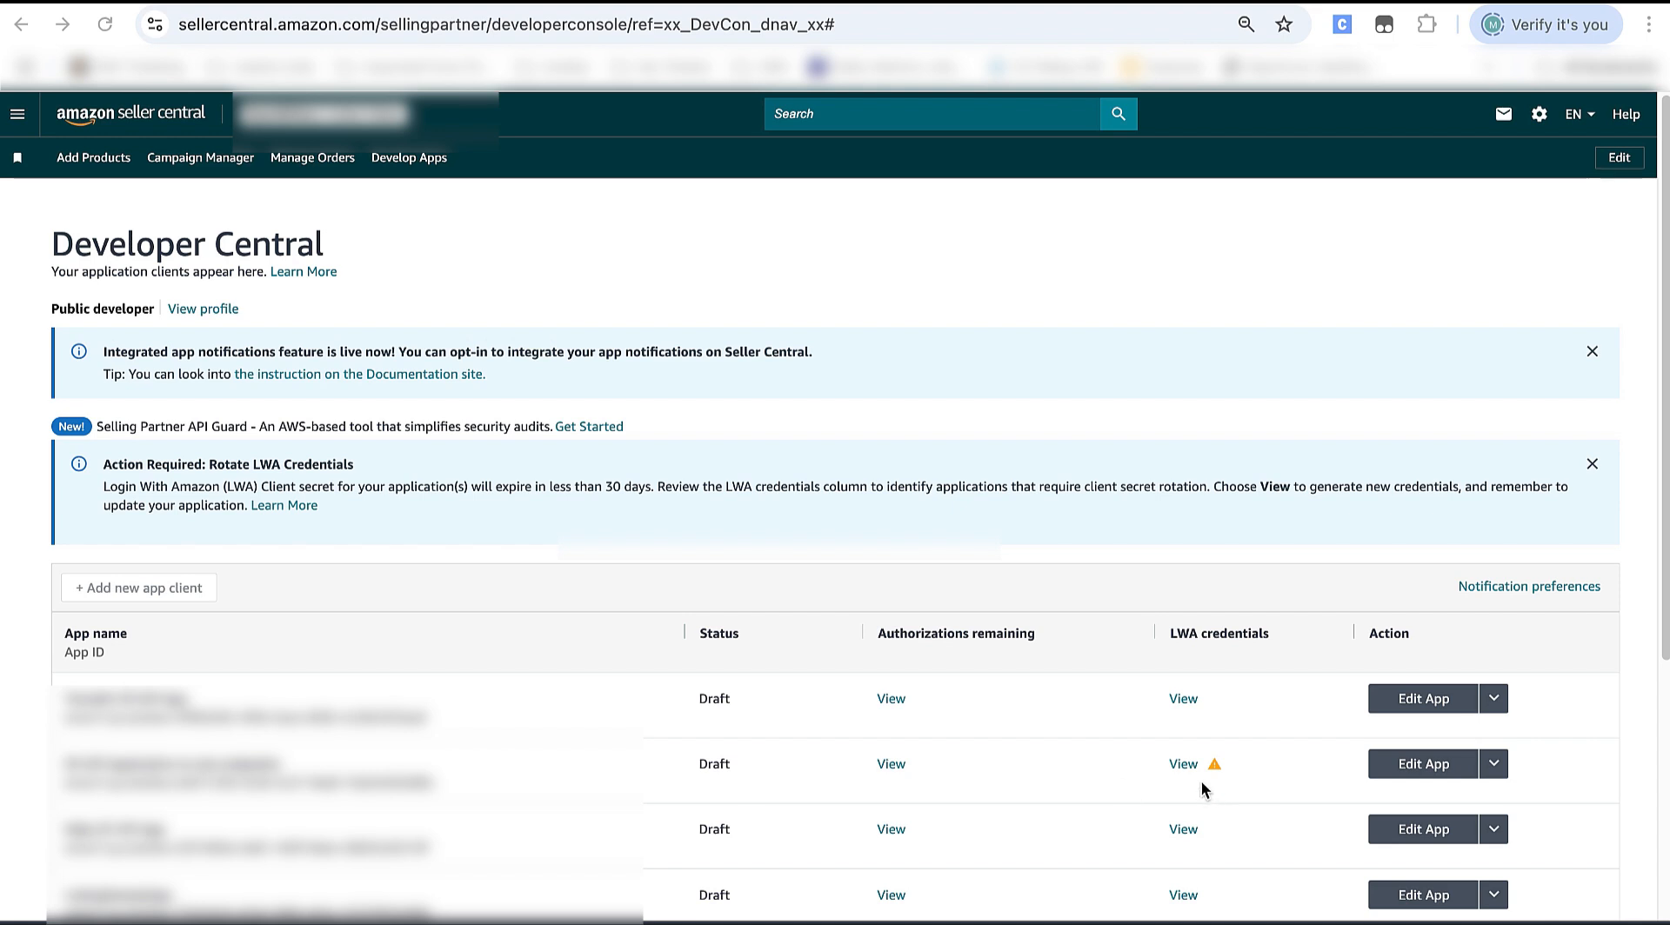
- Show the Developer Central app clients list with statuses, authorizations and LWA credentials
click(1182, 764)
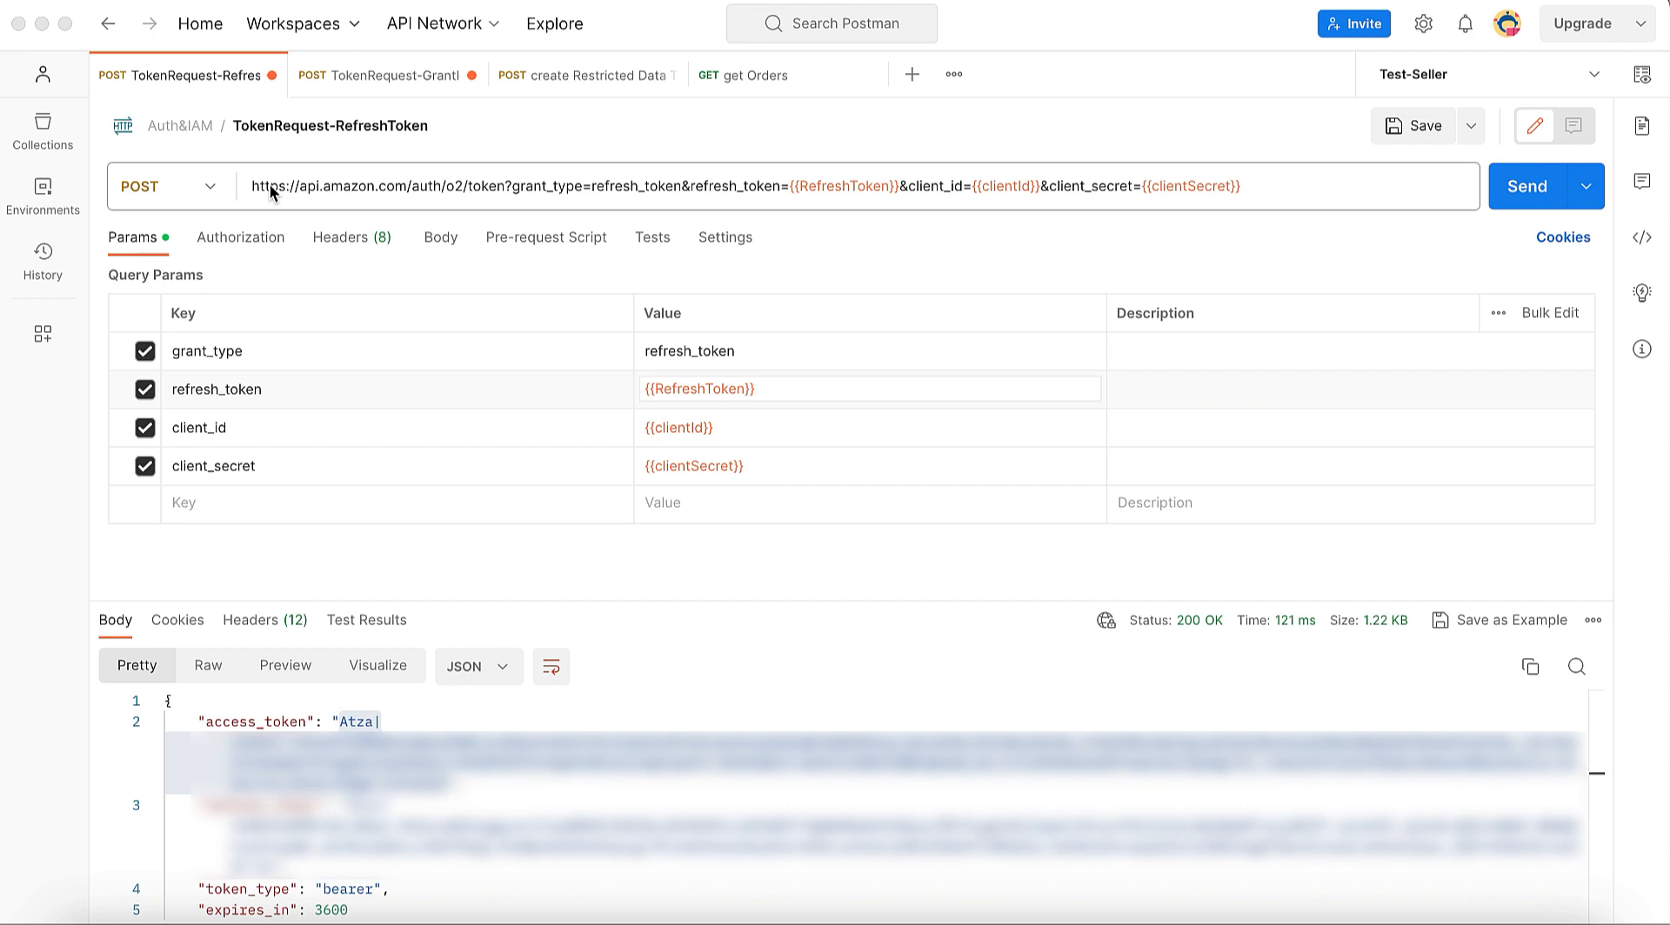
mouse_move(675, 388)
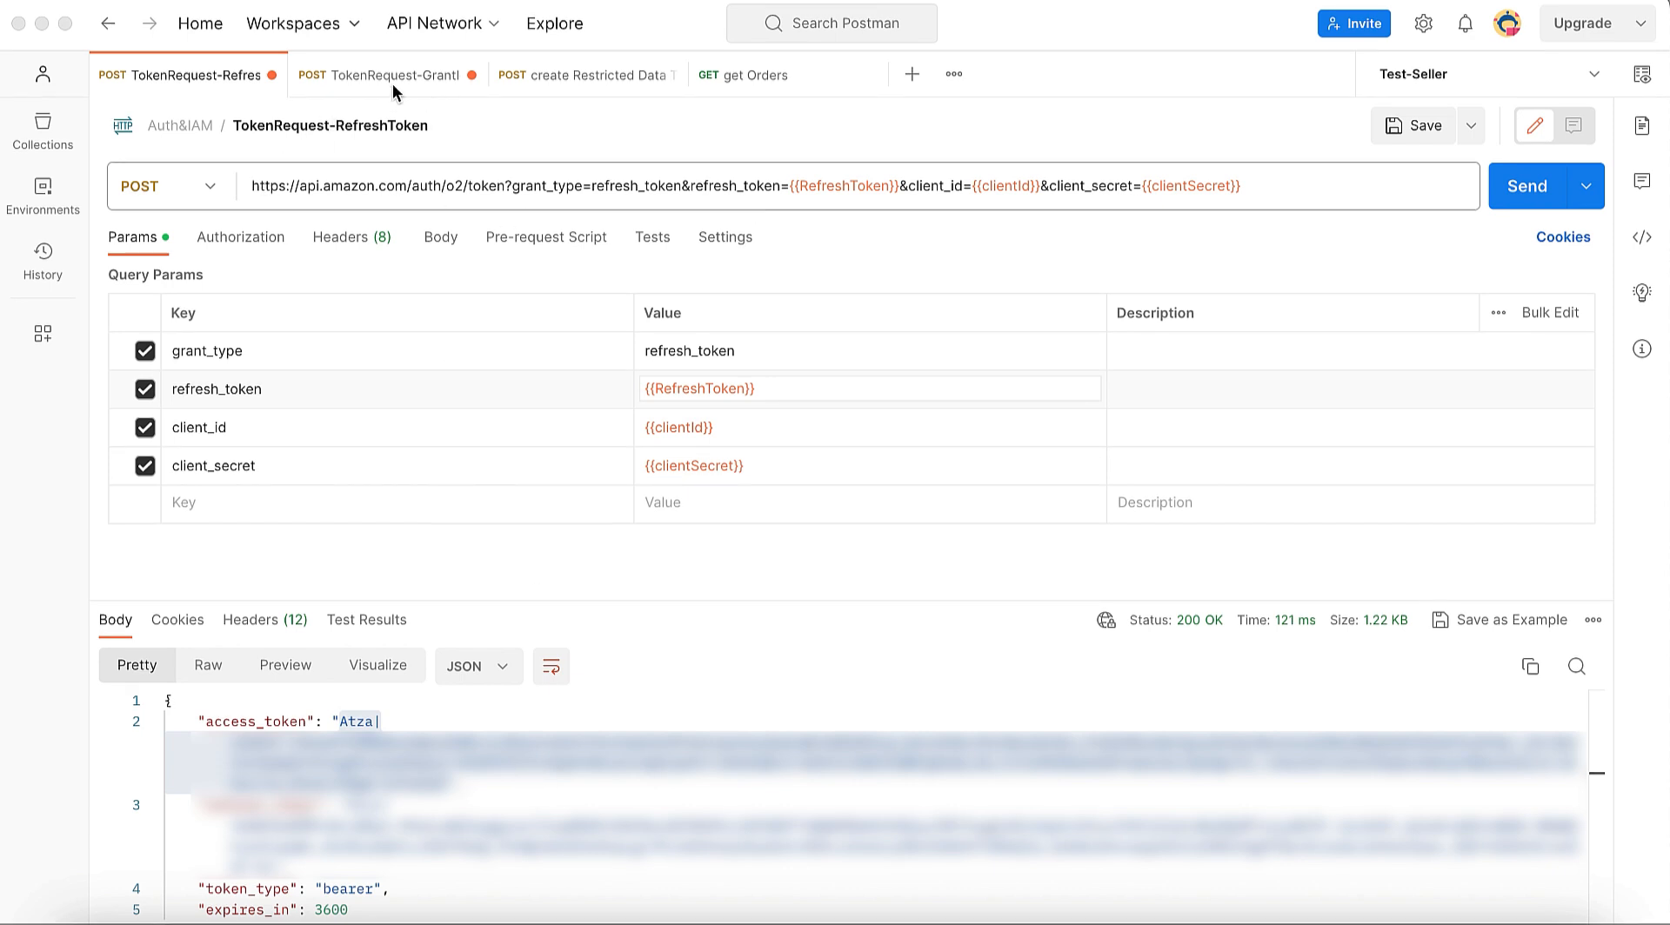
- Review the grantless token and create Restricted Data Token requests, both returning 200 OK
click(383, 75)
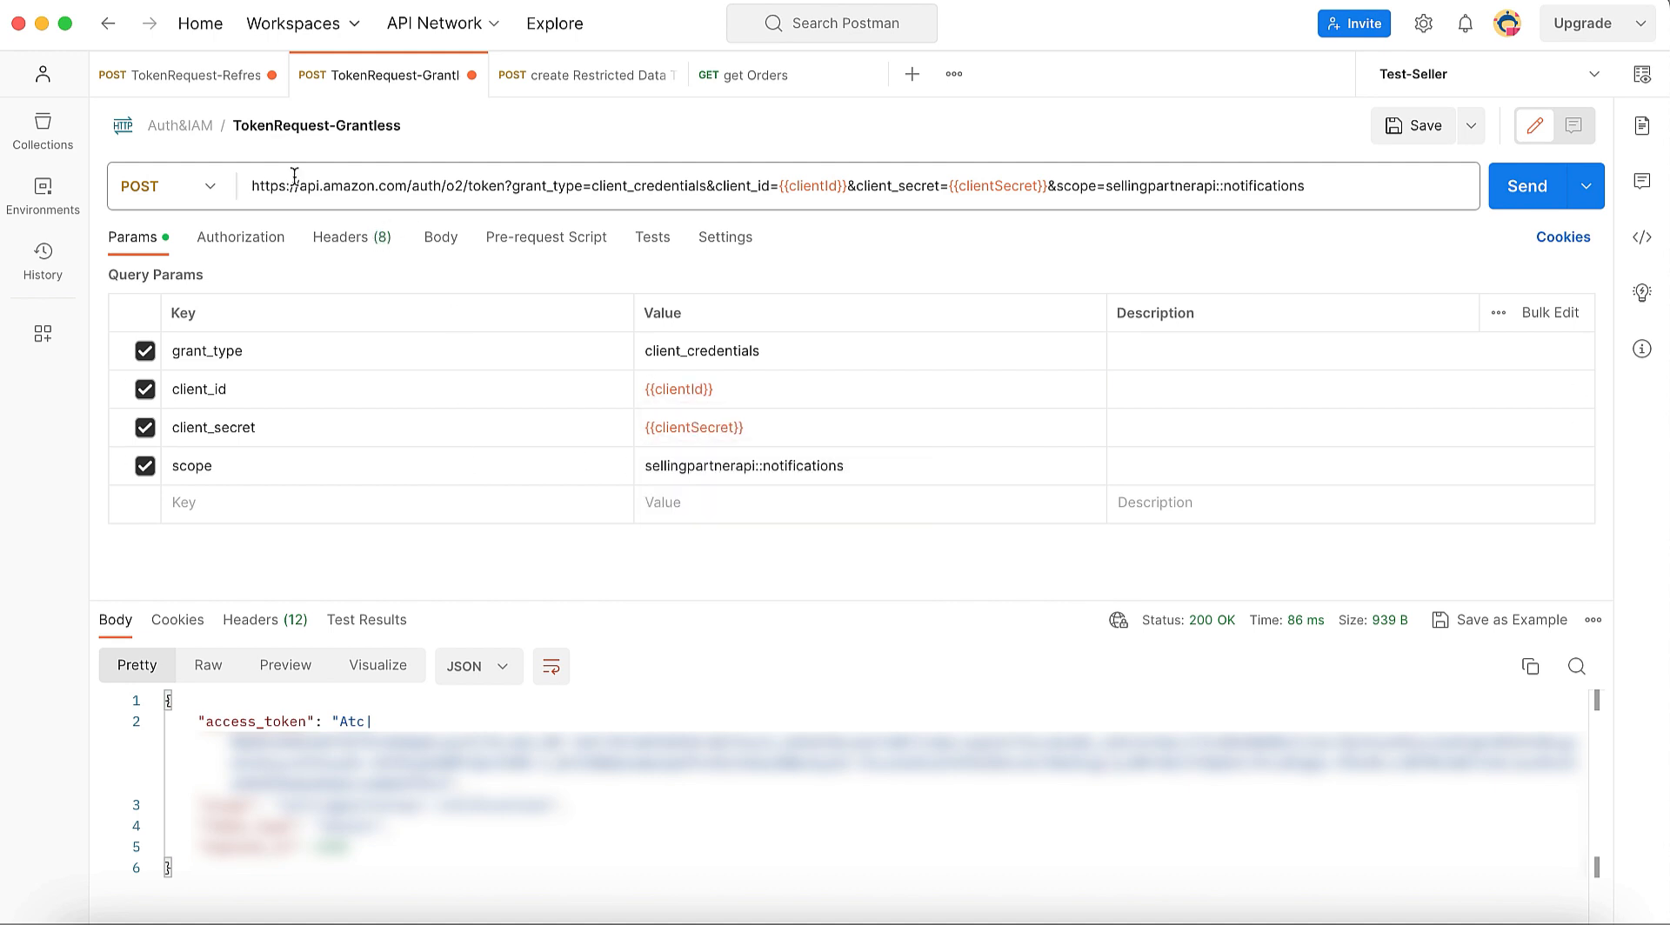
click(585, 74)
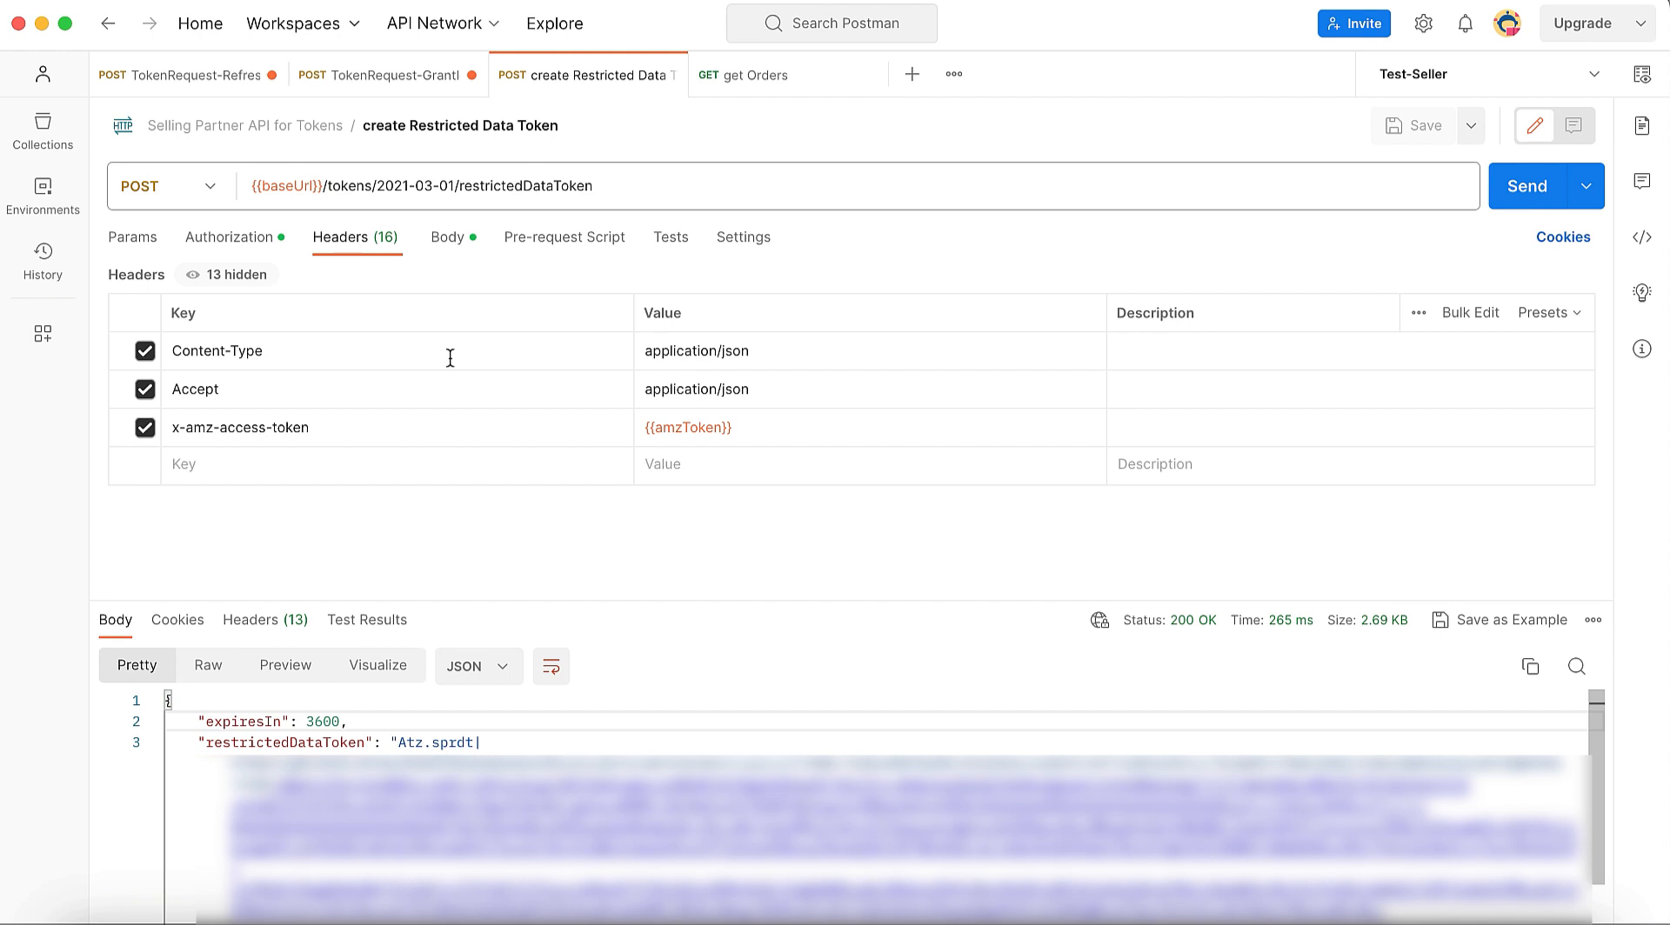
mouse_move(607, 555)
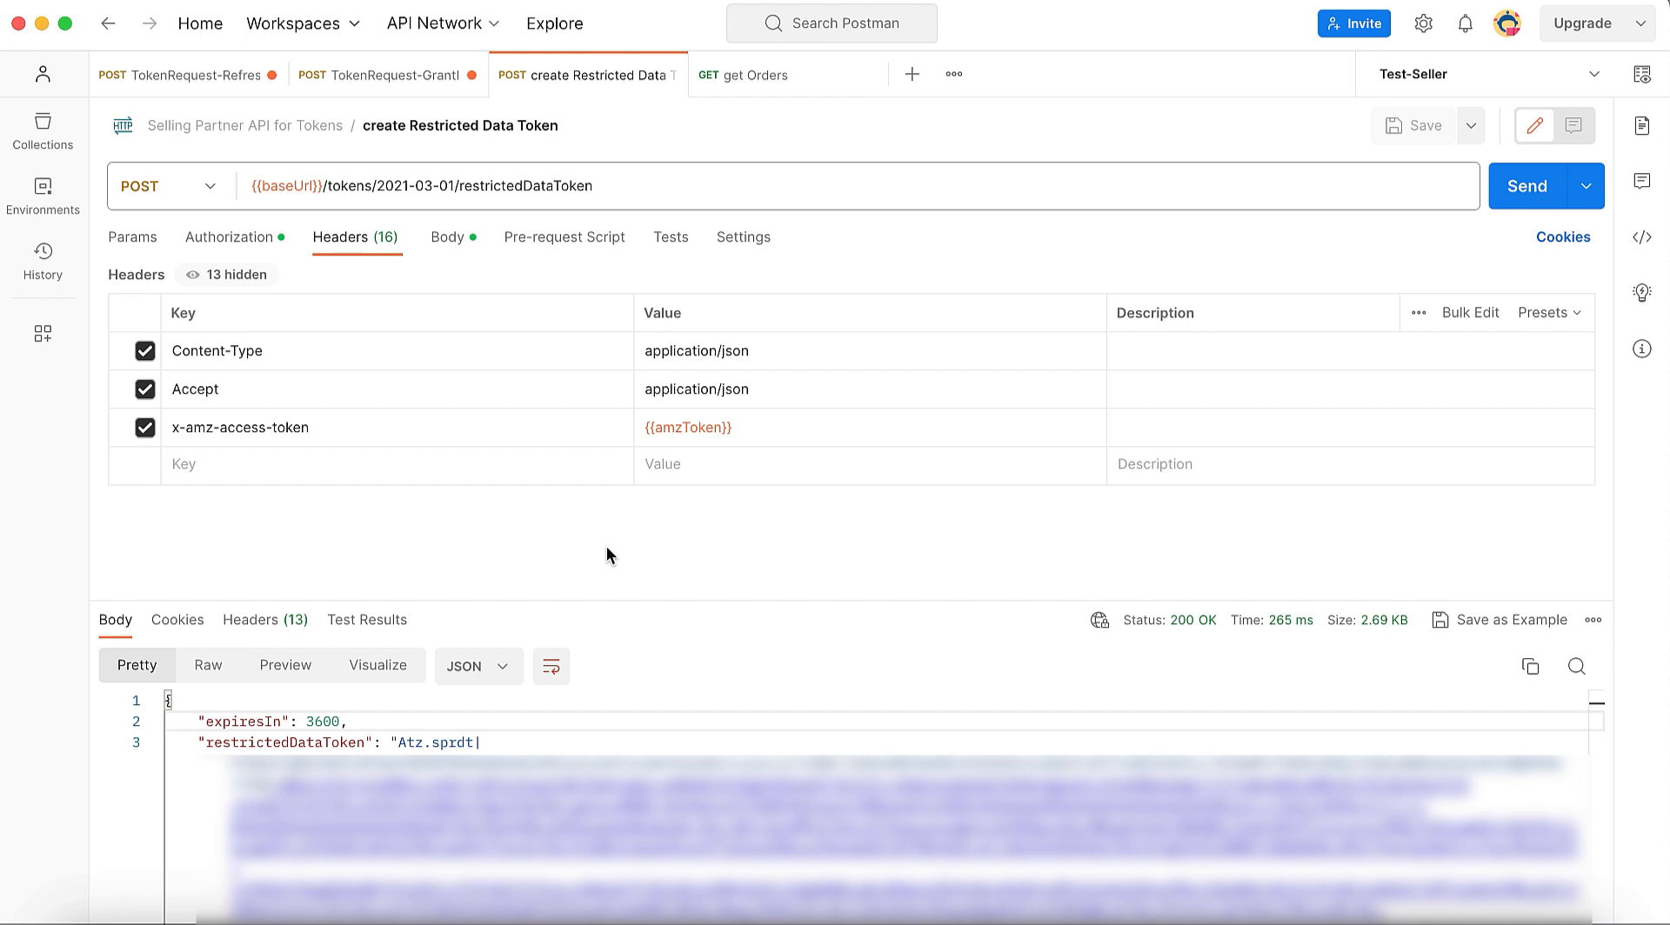
mouse_move(557, 620)
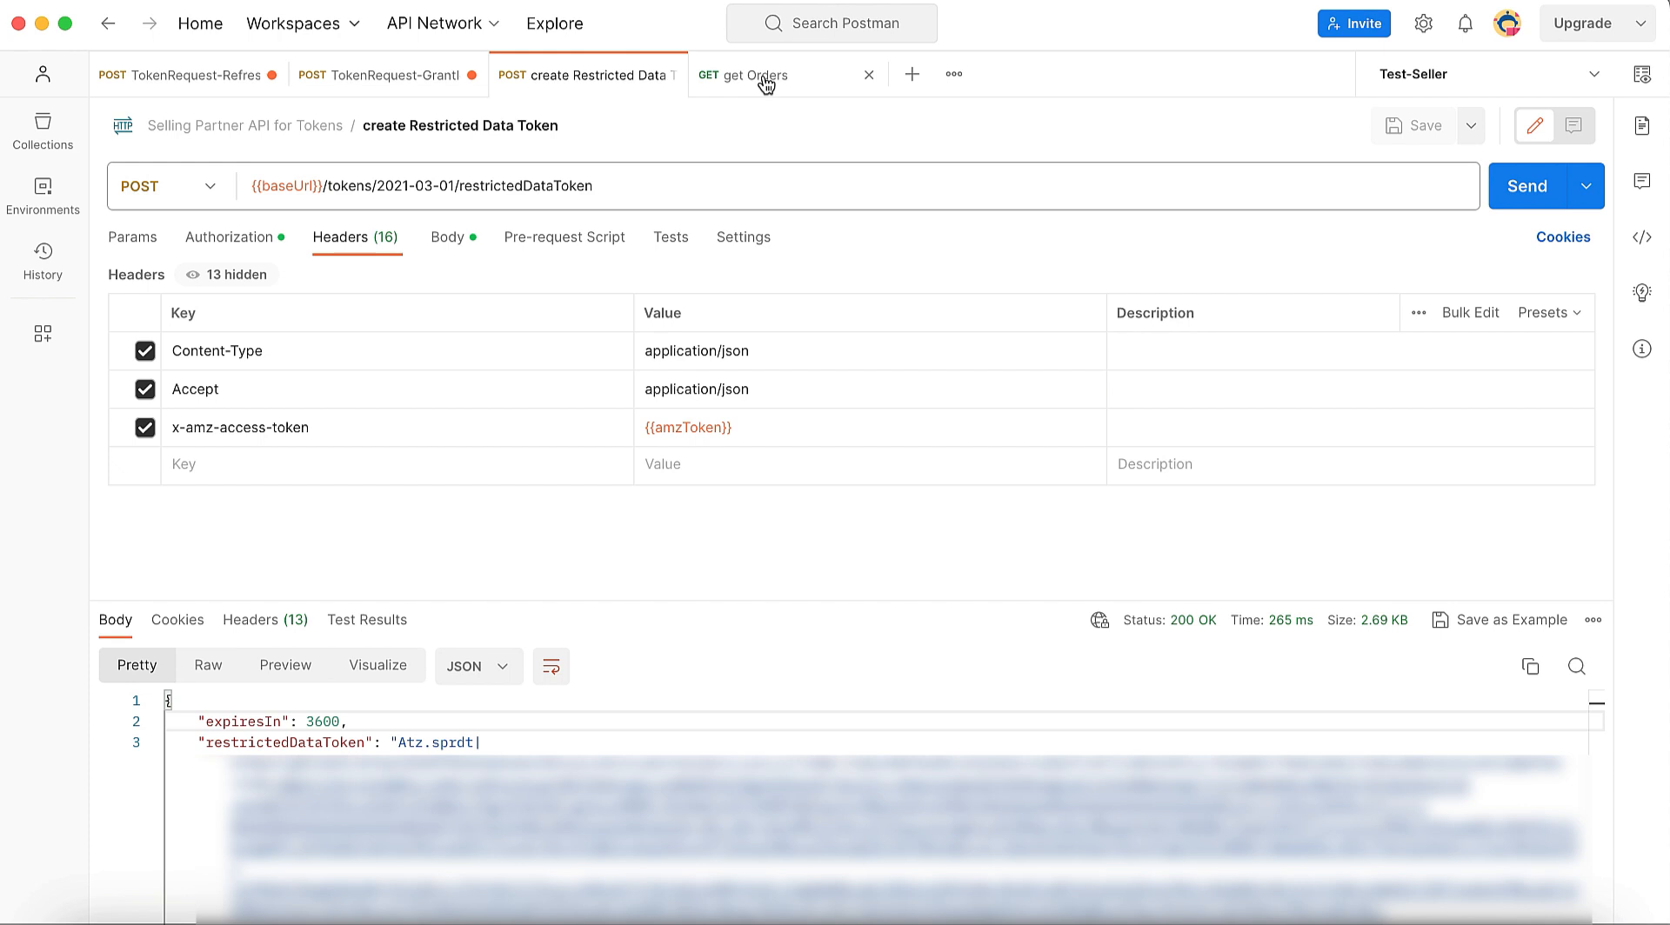
click(756, 75)
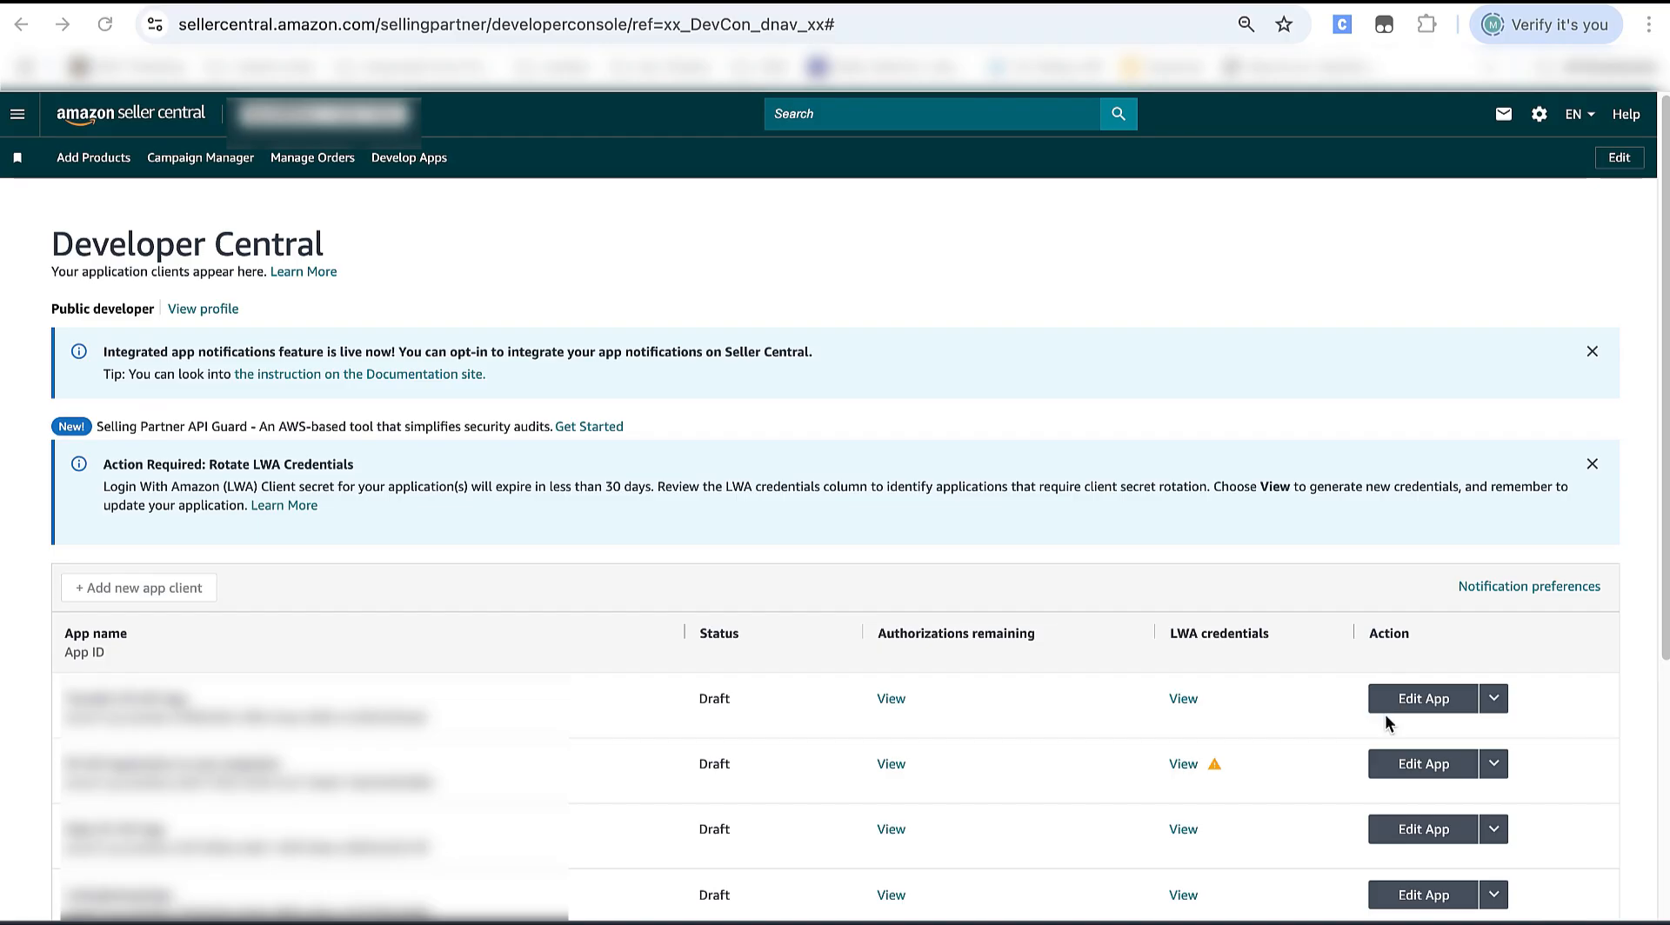
click(1421, 699)
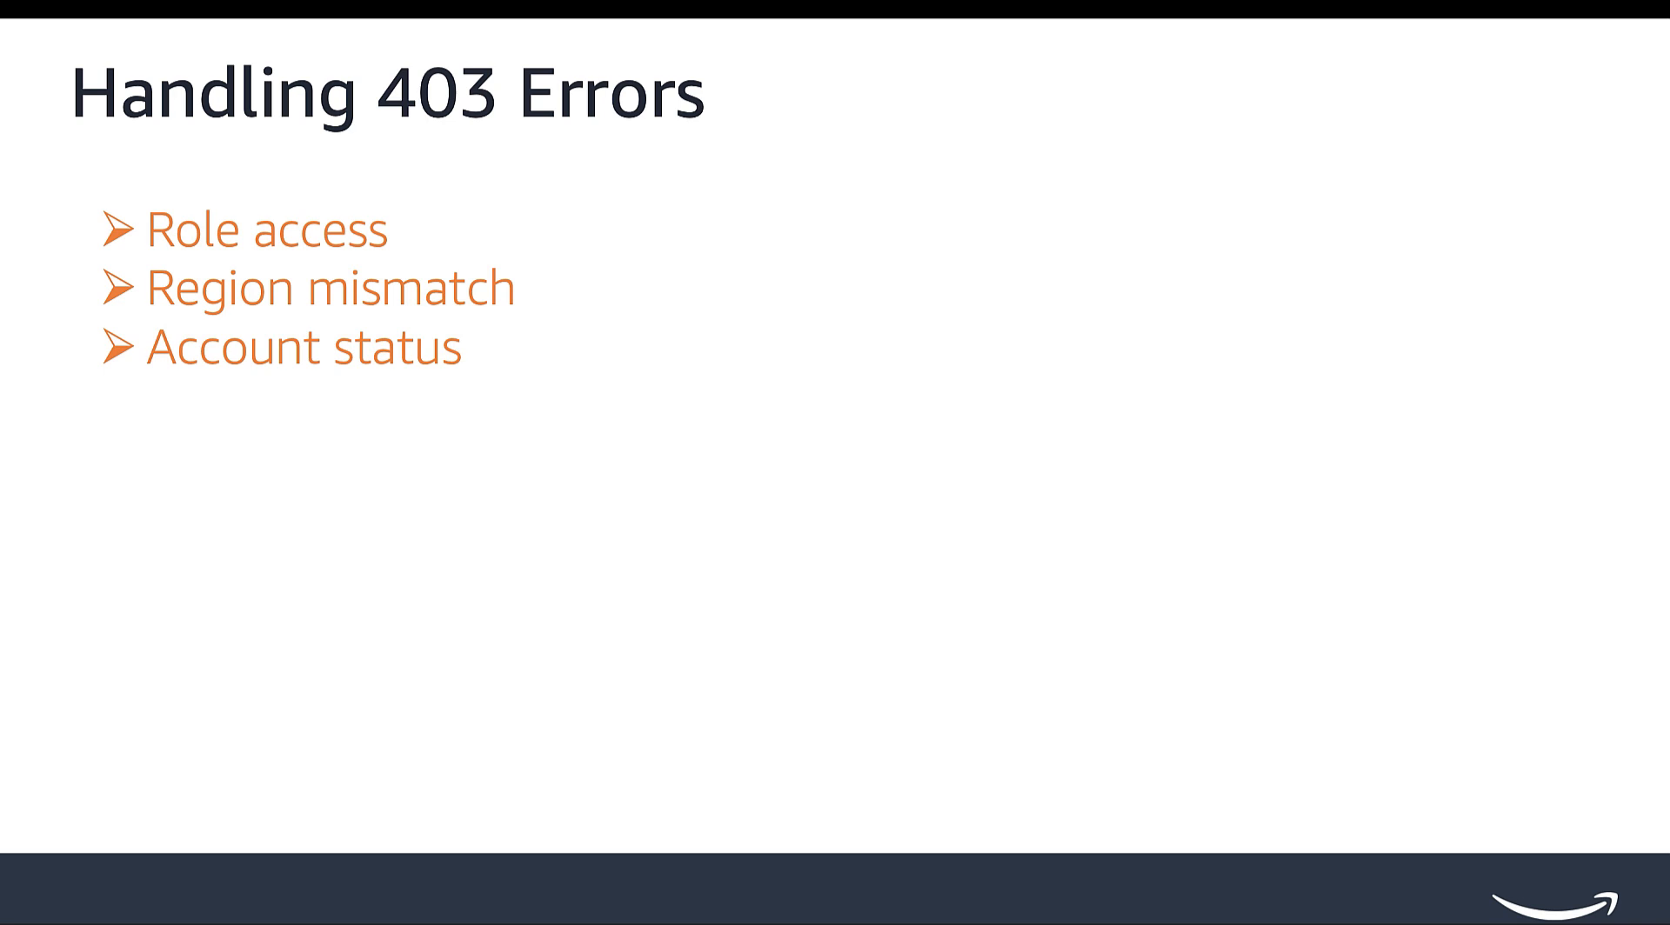
- Advance through Handling 404 Errors to the Handling 429 Errors slide on rate limits and backoff
key(right)
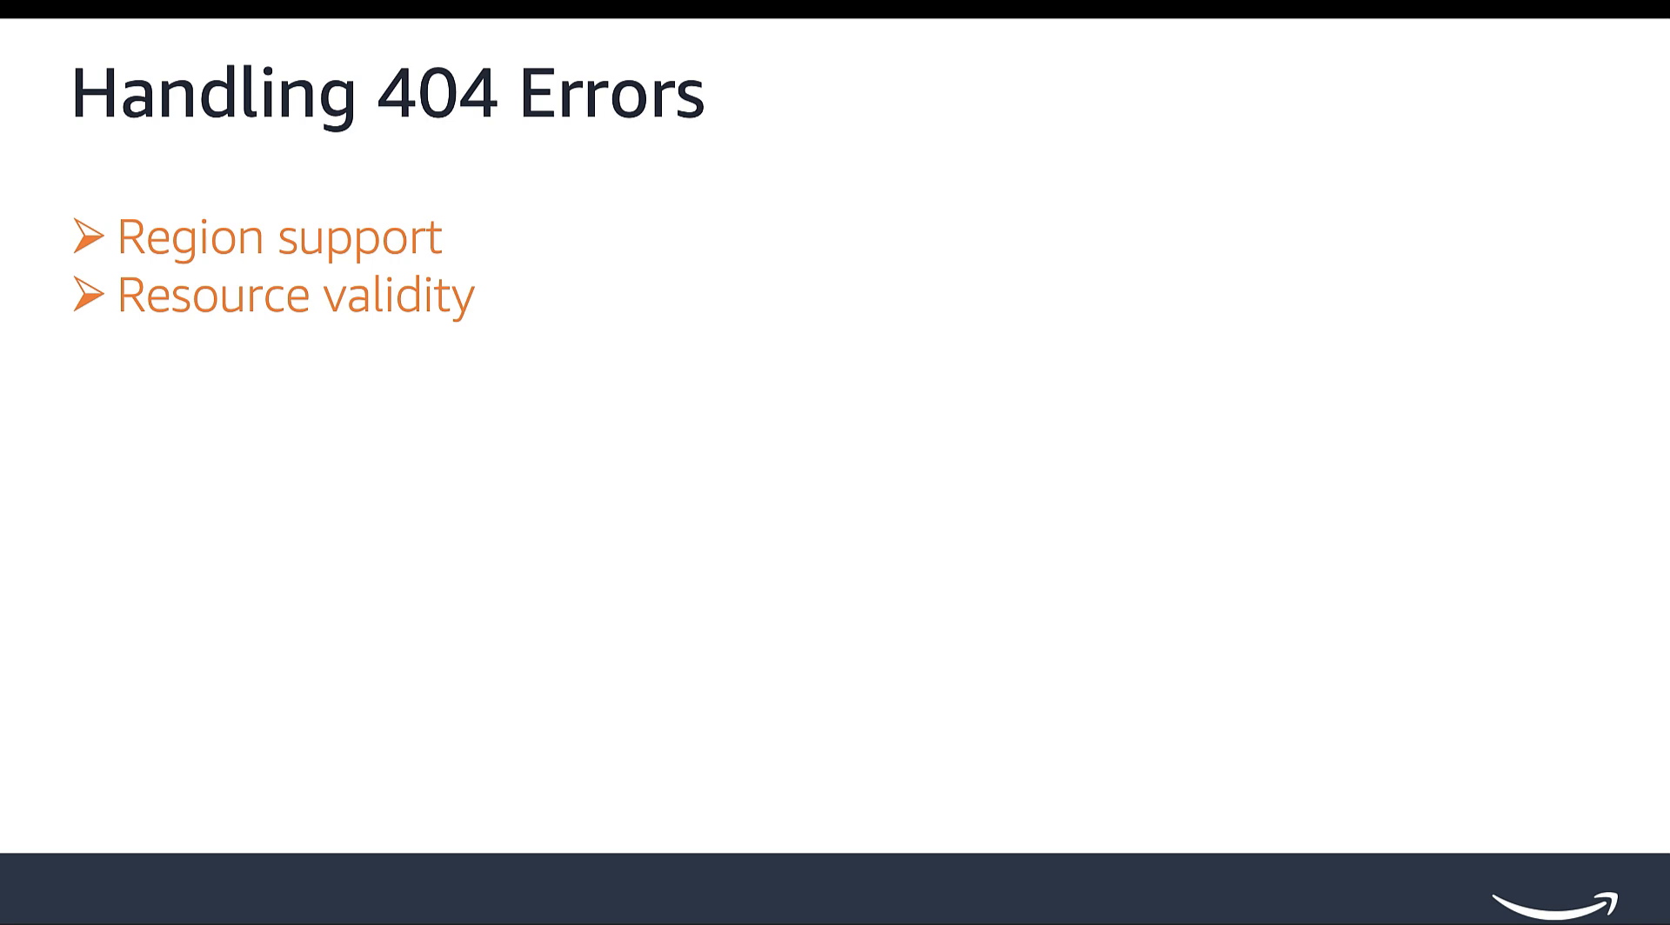
key(Right)
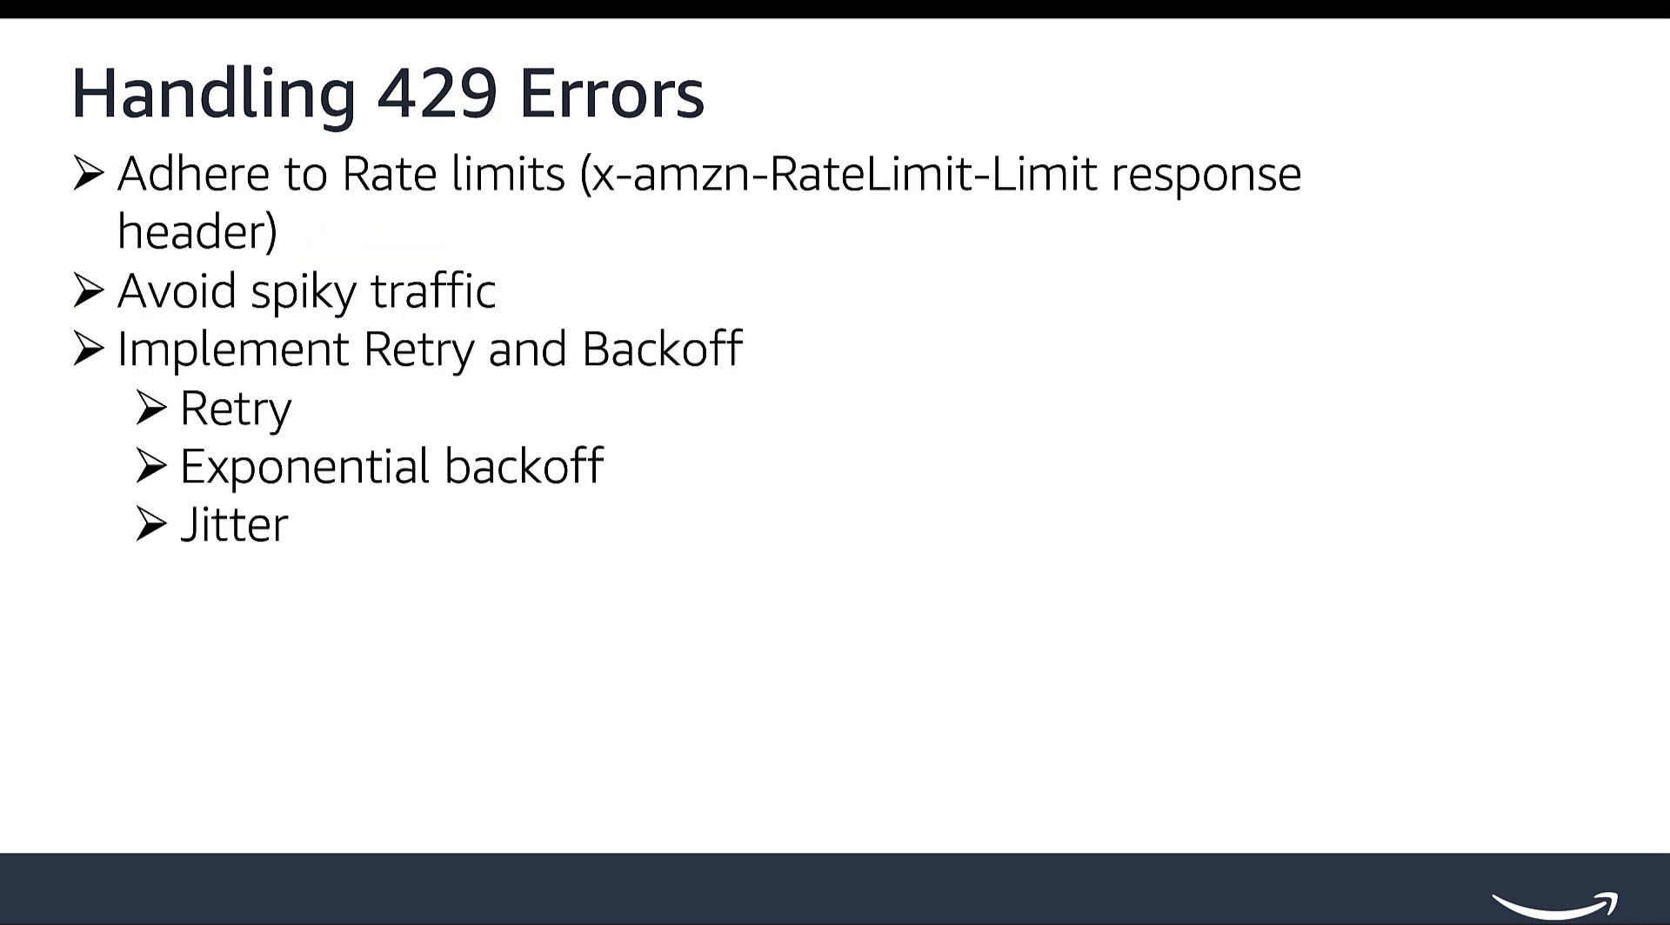